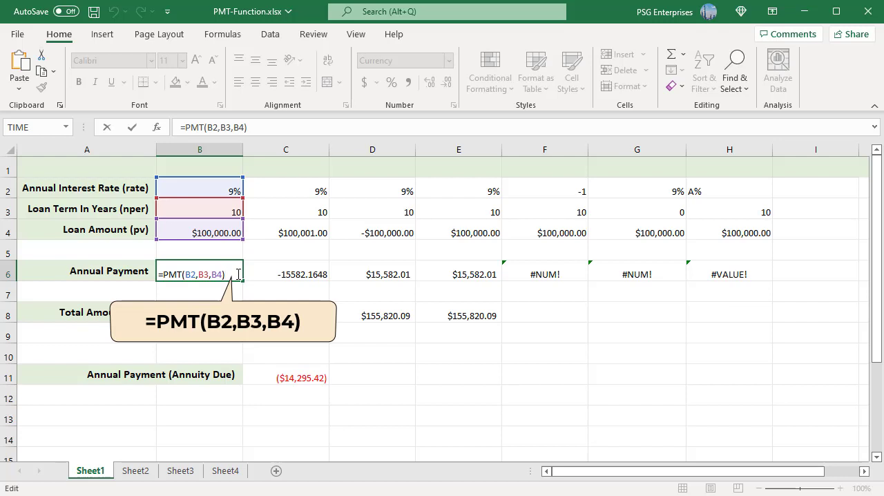
- Commit =PMT(B2,B3,B4) in B6, giving an annual payment of ($15,582.01)
{"action": "key", "text": "Enter"}
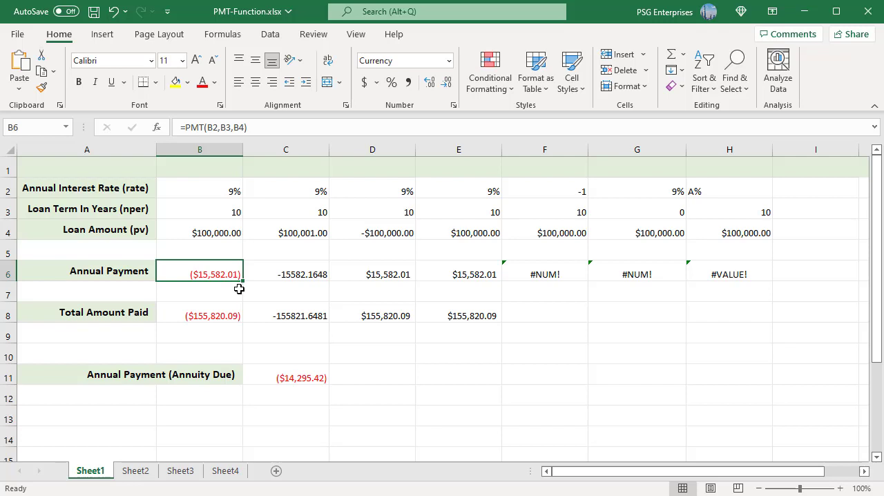
{"action": "mouse_move", "coordinate": [253, 287]}
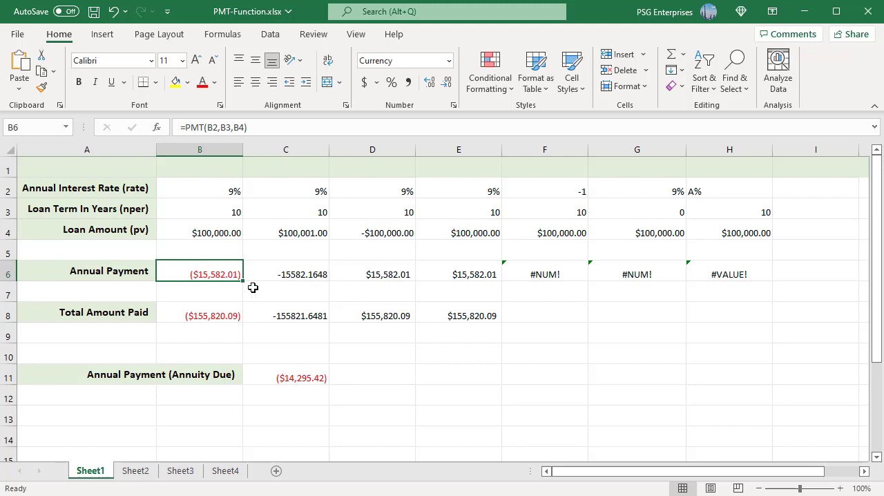
- Check the D6 payment formula, then enter =B6*B3 in B8 for total paid
{"action": "left_click", "coordinate": [285, 274]}
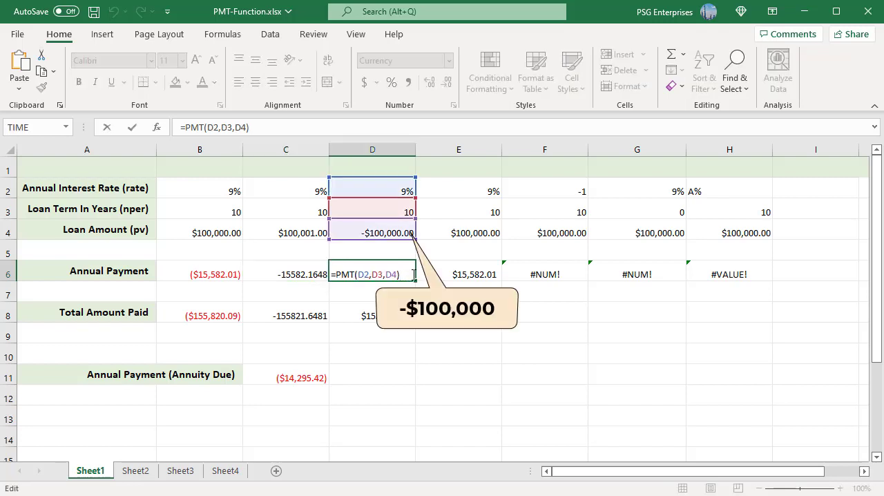
{"action": "key", "text": "Enter"}
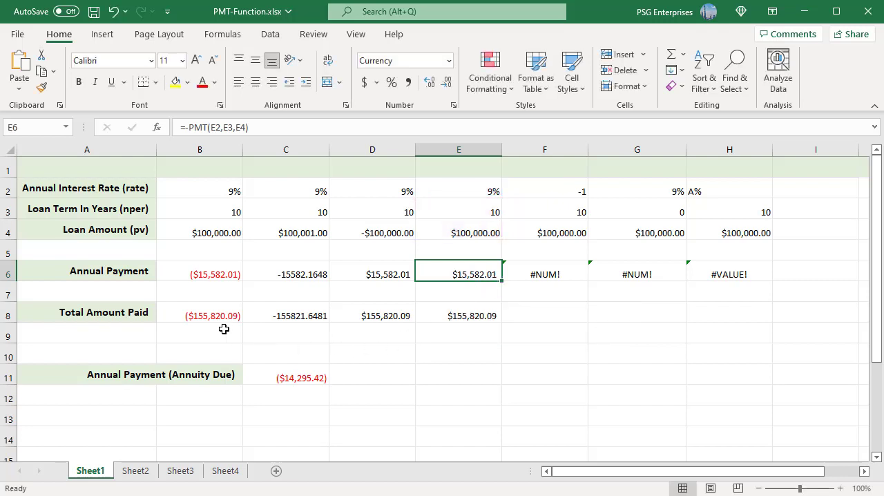
{"action": "type", "text": "=B6 * B3"}
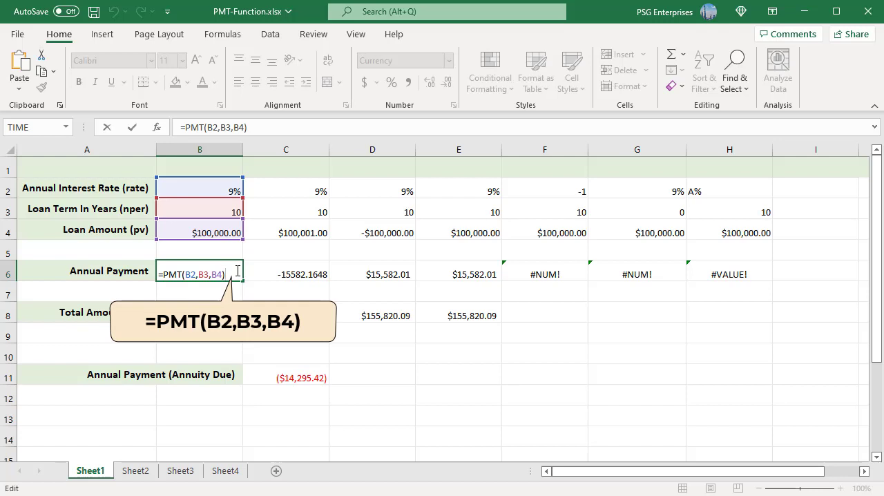
- Open C11's annuity-due formula =PMT(B2,B3,B4,0,1), showing ($14,295.42)
{"action": "key", "text": "Enter"}
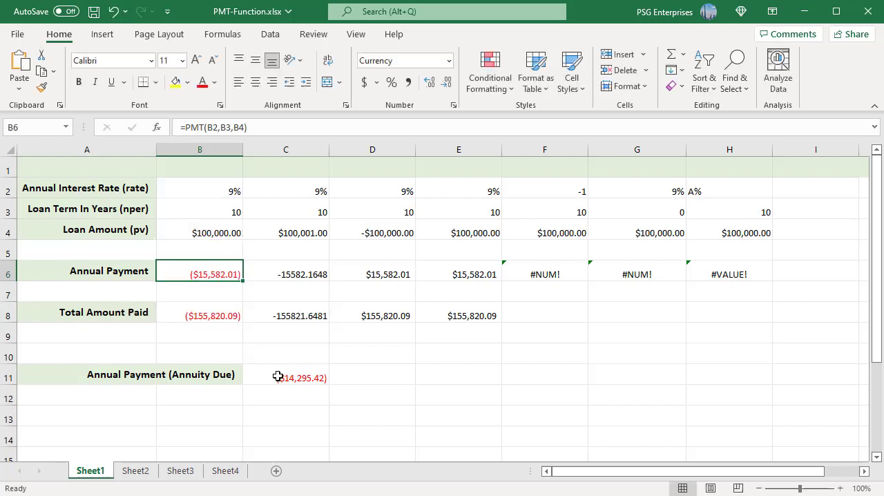
{"action": "left_click", "coordinate": [285, 377]}
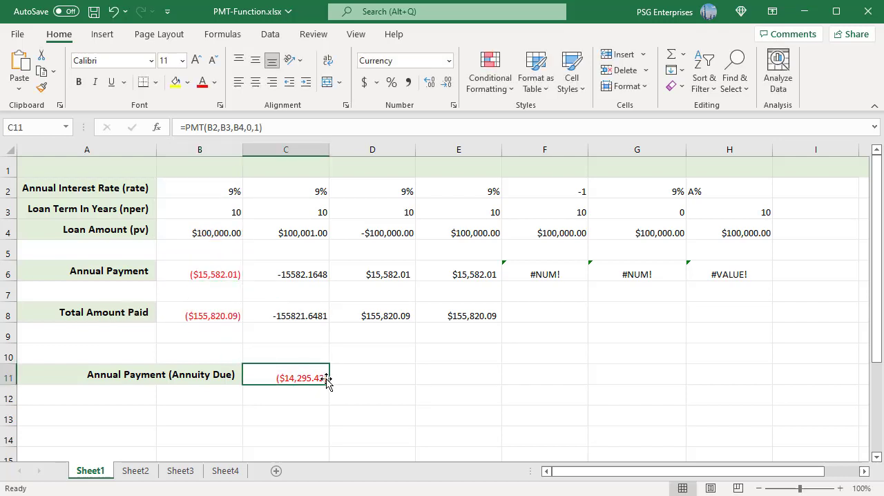
{"action": "double_click", "coordinate": [285, 374]}
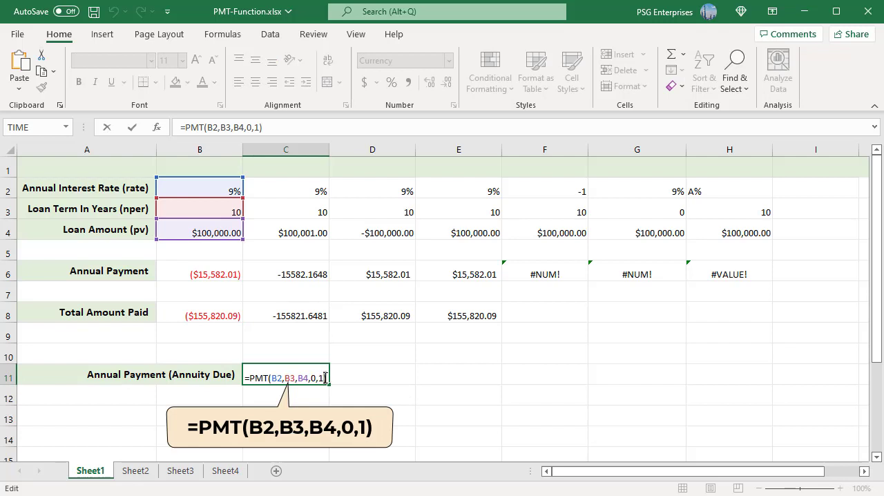
{"action": "mouse_move", "coordinate": [397, 385]}
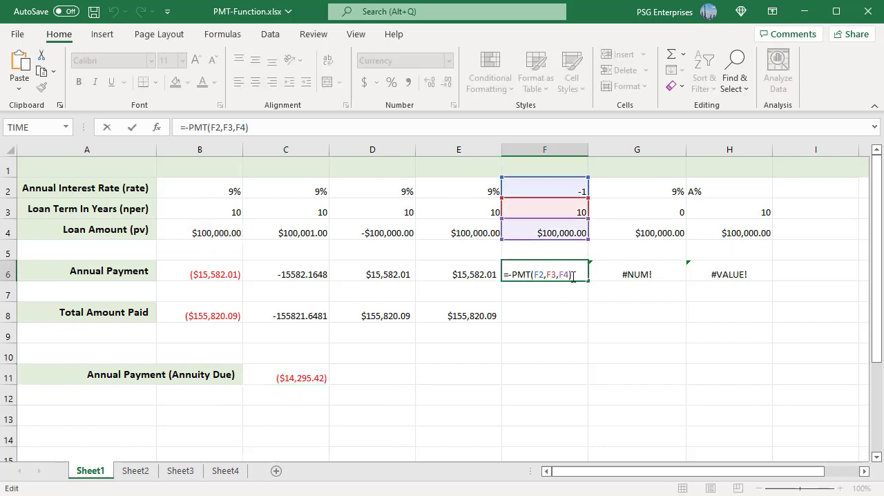
{"action": "mouse_move", "coordinate": [616, 328]}
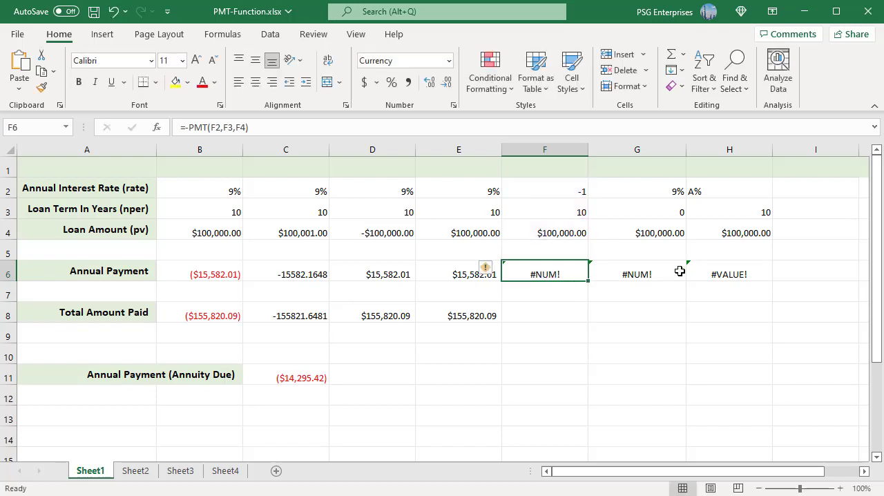
- Review the G6 zero-term and H6 text-rate error formulas, then switch to Sheet2
{"action": "double_click", "coordinate": [637, 274]}
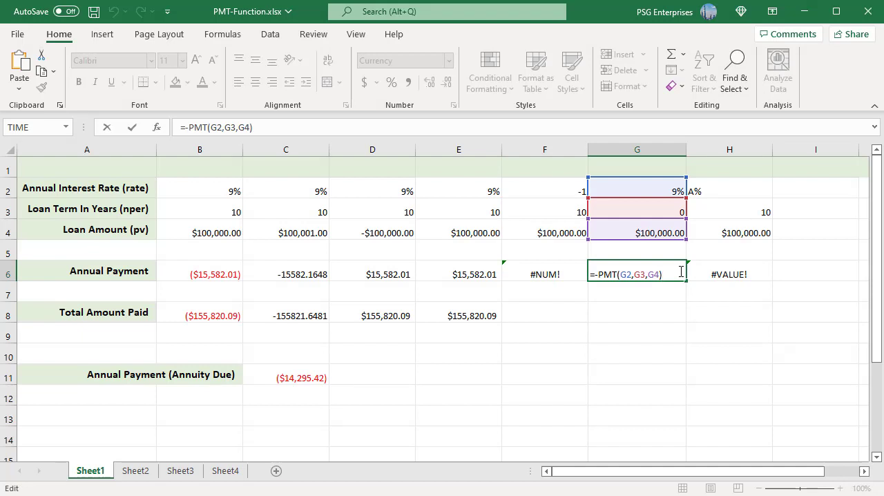
{"action": "key", "text": "enter"}
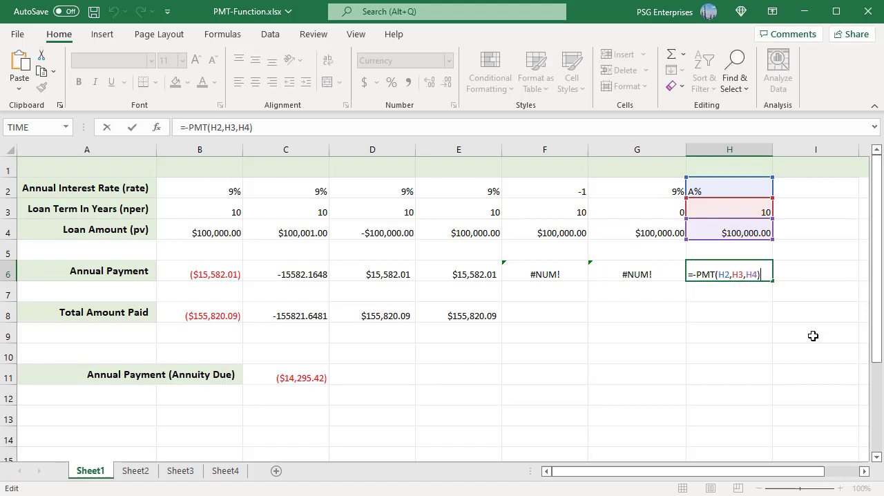
{"action": "left_click", "coordinate": [136, 470]}
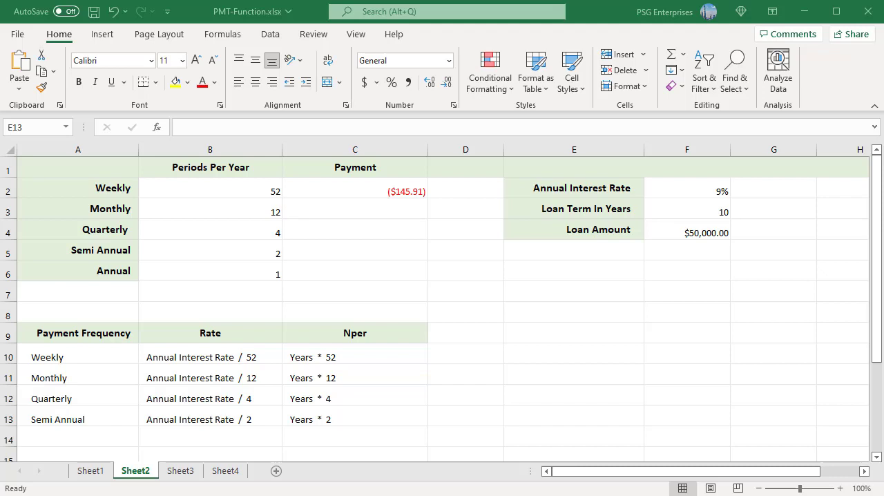
{"action": "mouse_move", "coordinate": [261, 206]}
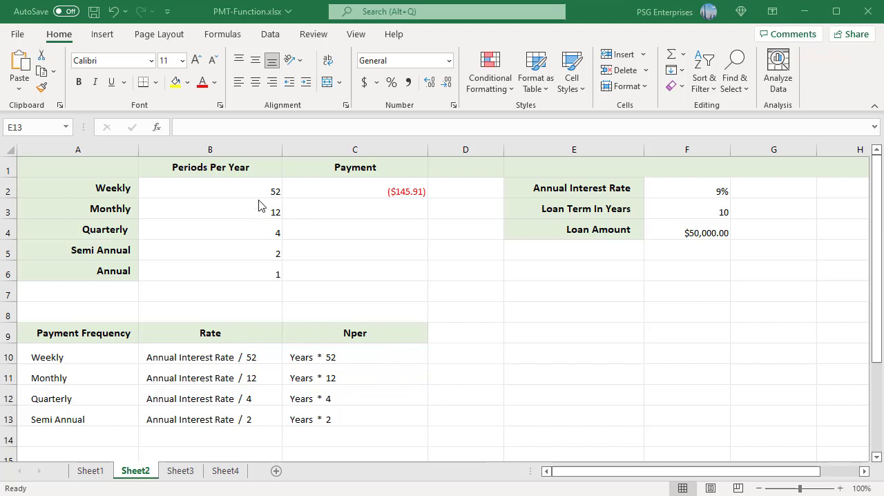
- Enter =PMT($F$2/B2,$F$3*B2,$F$4) in C2 and fill down to C6
{"action": "left_click", "coordinate": [573, 415]}
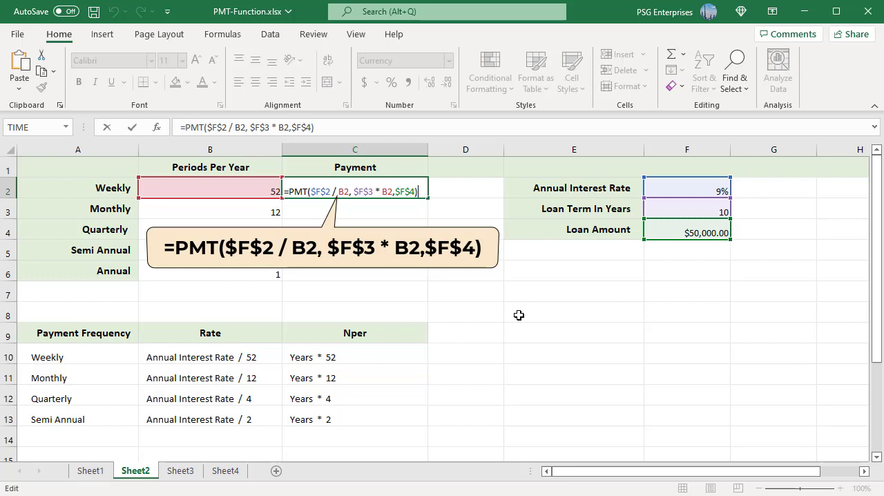
{"action": "key", "text": "enter"}
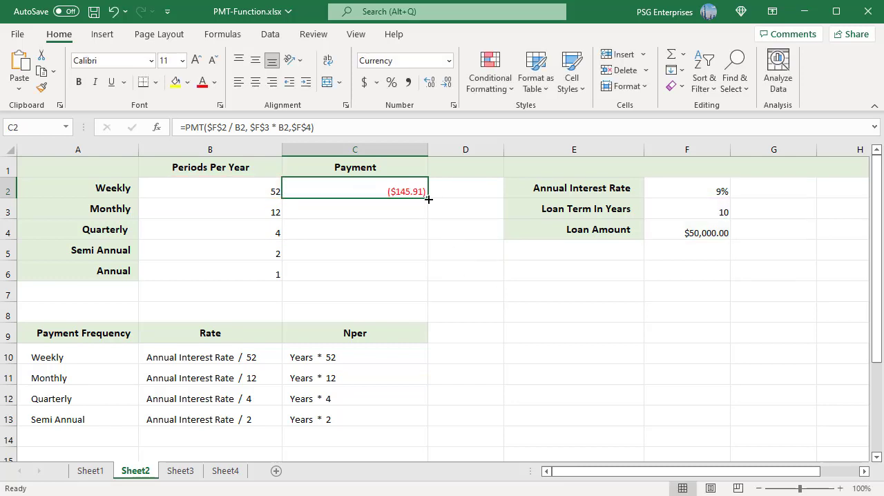
{"action": "left_click_drag", "start_coordinate": [428, 199], "coordinate": [431, 279]}
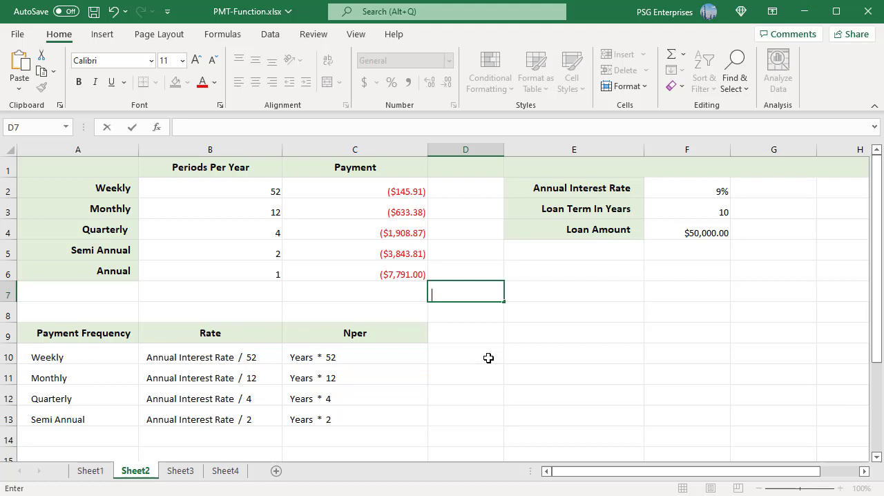
{"action": "mouse_move", "coordinate": [252, 437]}
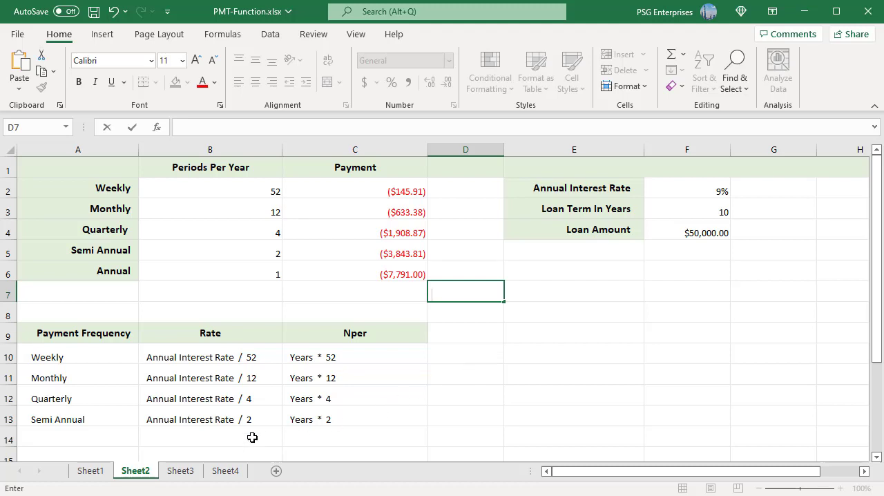
- Review Sheet3's =PMT(B2/B4,B3*B4,0,B5,1) deposit formula ($1,942.49), then move to Sheet4
{"action": "left_click", "coordinate": [180, 471]}
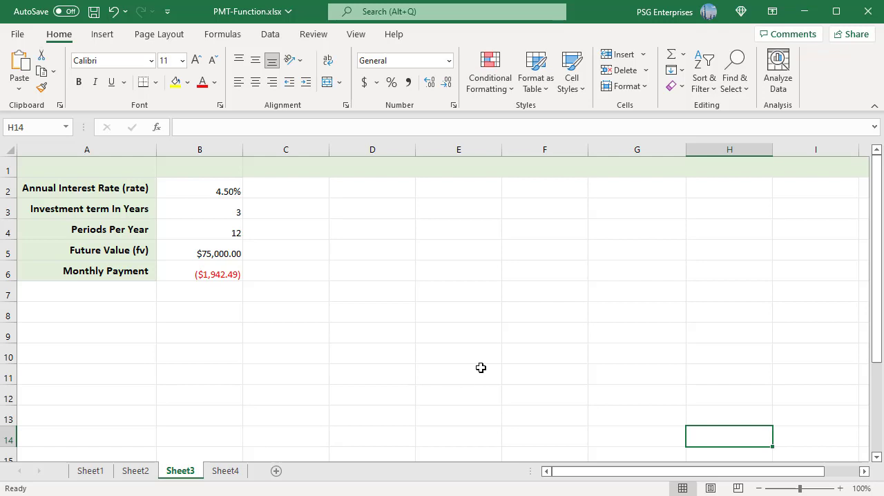
{"action": "mouse_move", "coordinate": [460, 353]}
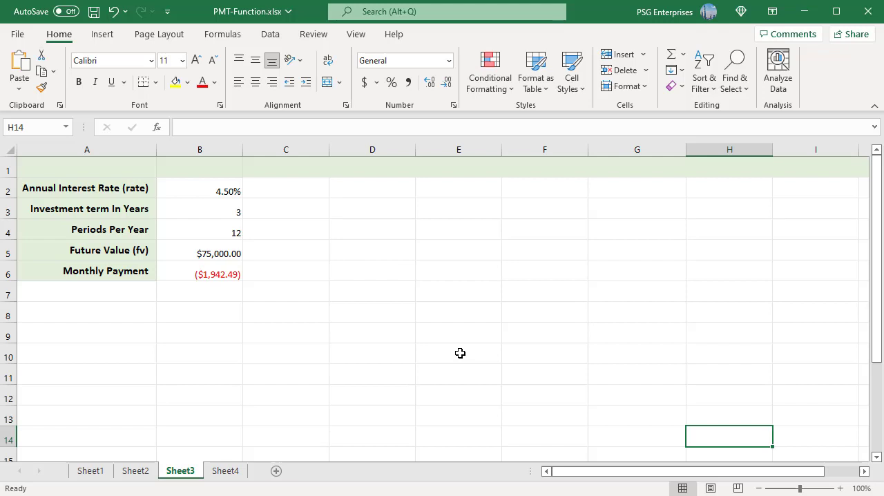
{"action": "mouse_move", "coordinate": [230, 275]}
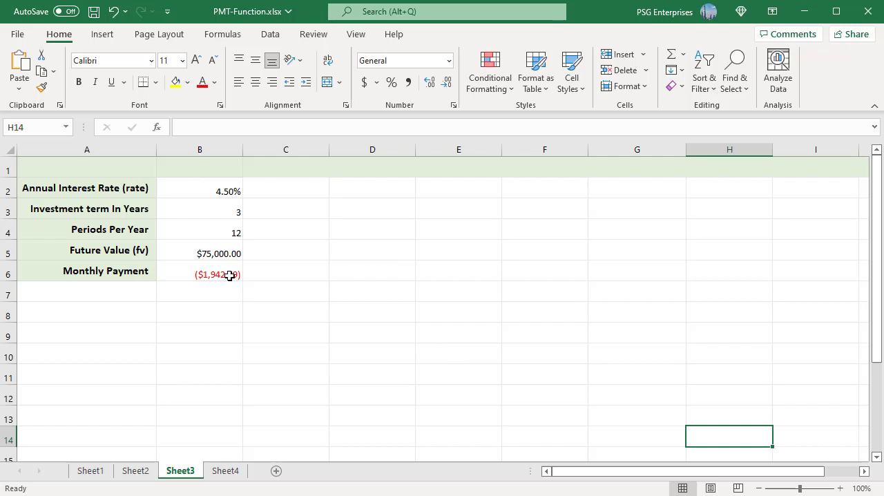
{"action": "double_click", "coordinate": [200, 274]}
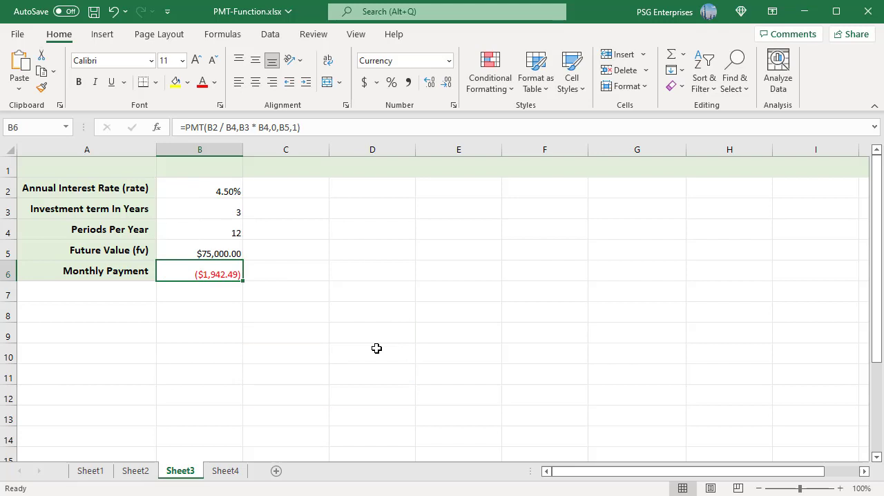
{"action": "mouse_move", "coordinate": [313, 319]}
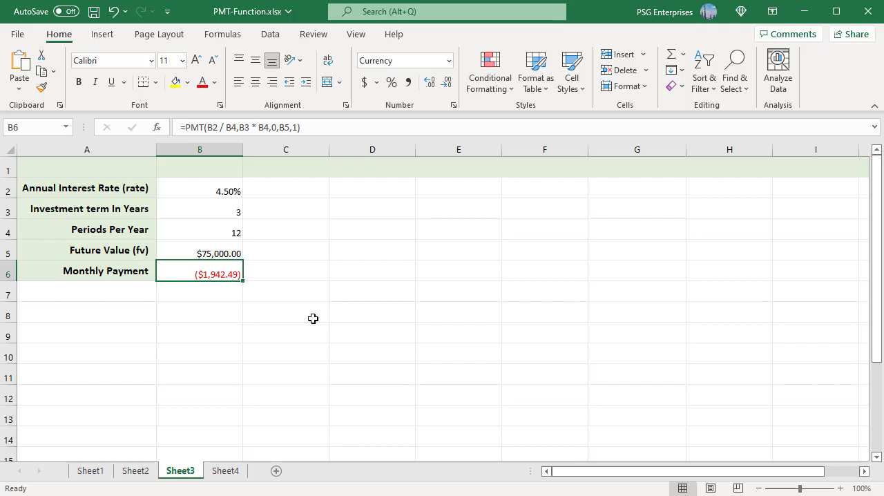
{"action": "left_click", "coordinate": [225, 471]}
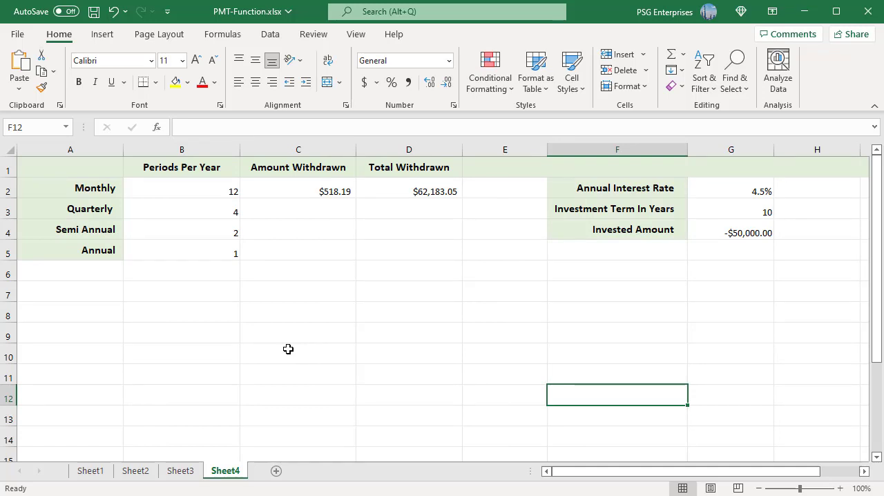
{"action": "mouse_move", "coordinate": [306, 350]}
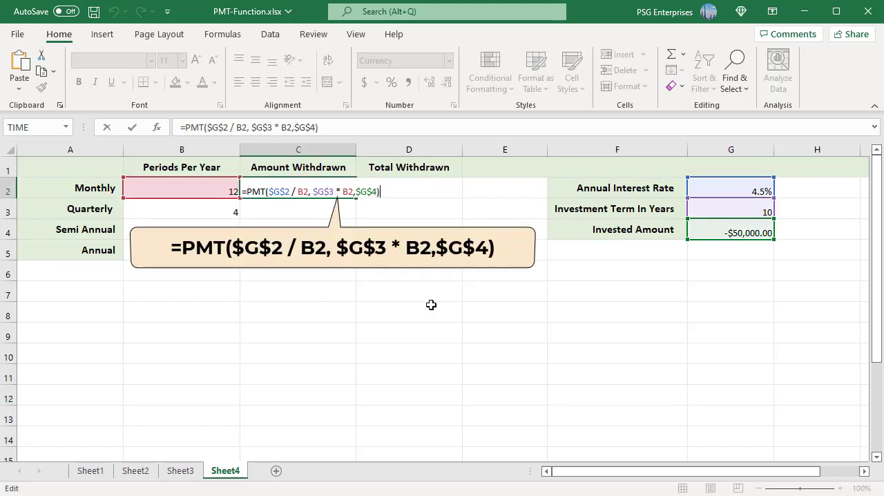
{"action": "mouse_move", "coordinate": [376, 395]}
{"action": "type", "text": "=C2* B2 * $G$3"}
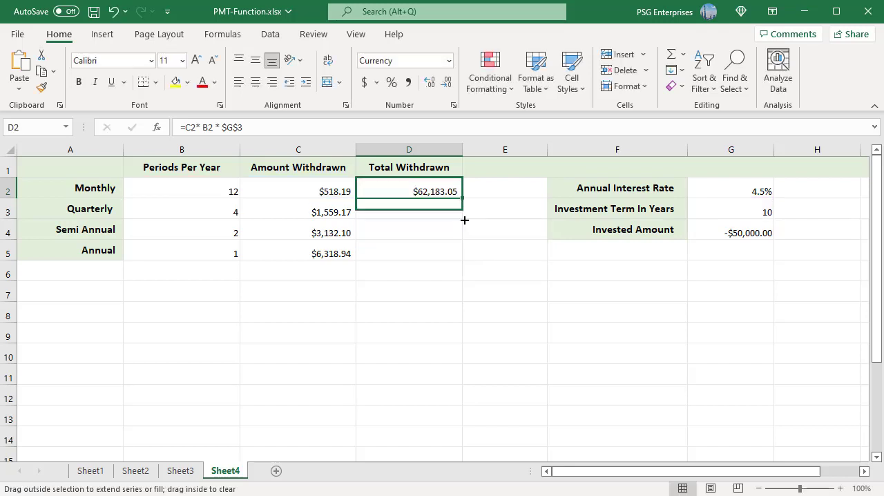
- Fill the total withdrawn formula =C2*B2*$G$3 down through the annual row
{"action": "left_click_drag", "start_coordinate": [408, 191], "coordinate": [409, 253]}
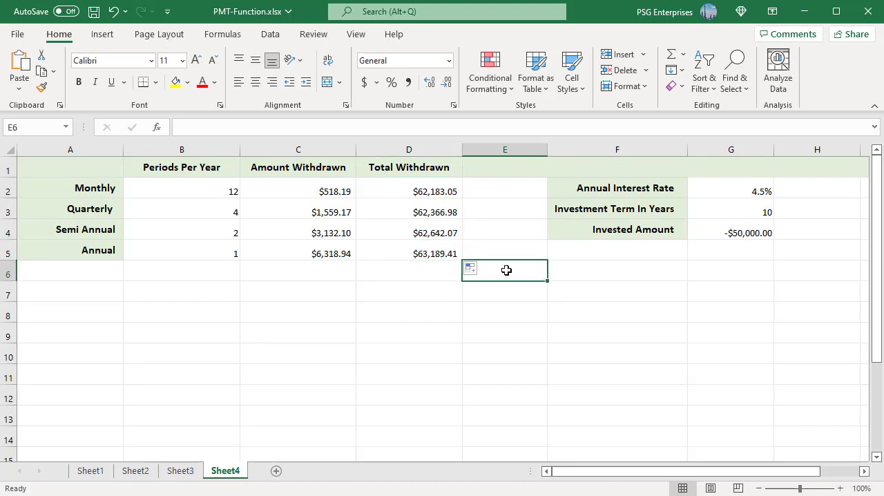